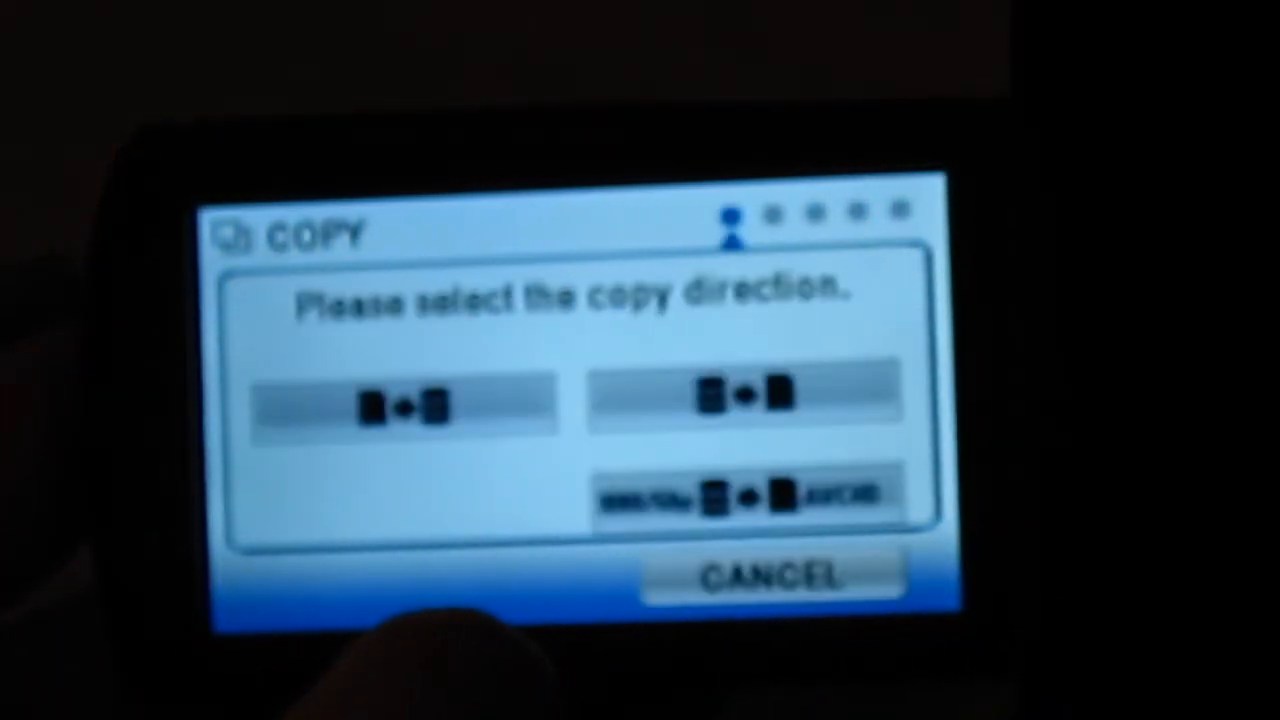
- Choose the copy direction, limit the copy to selected scenes and start it from the battery notice
click(400, 404)
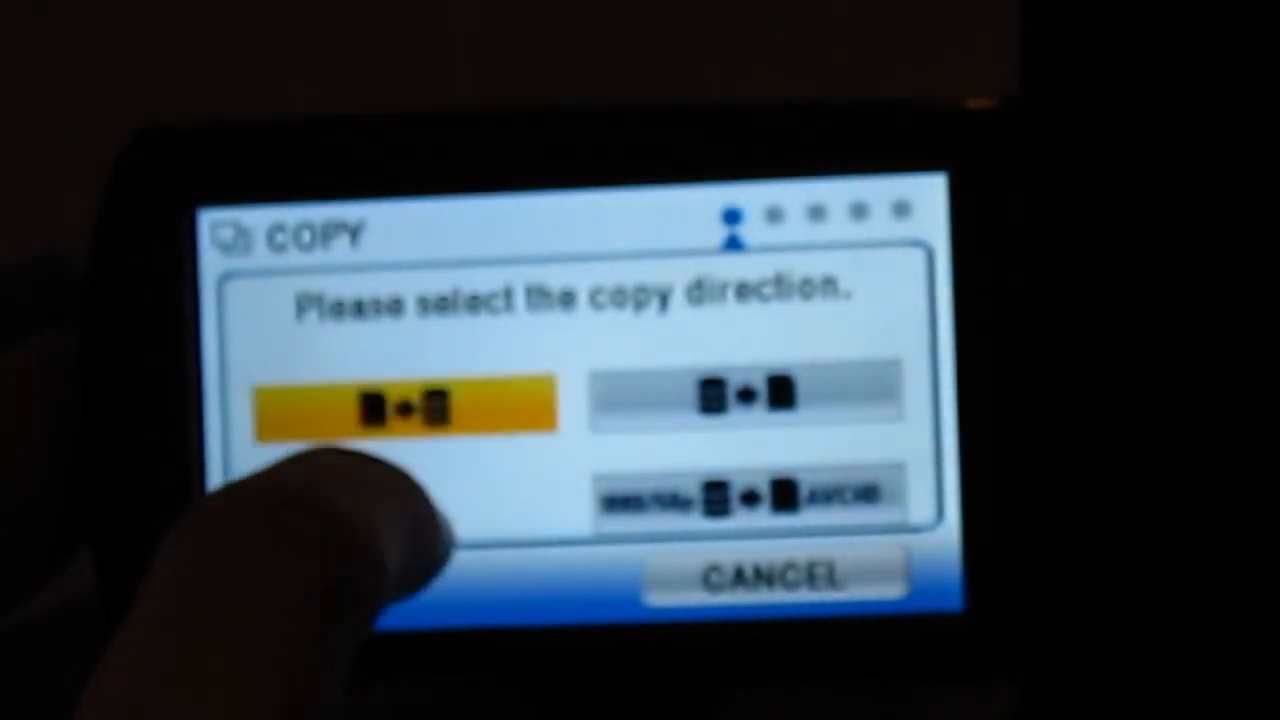
click(400, 404)
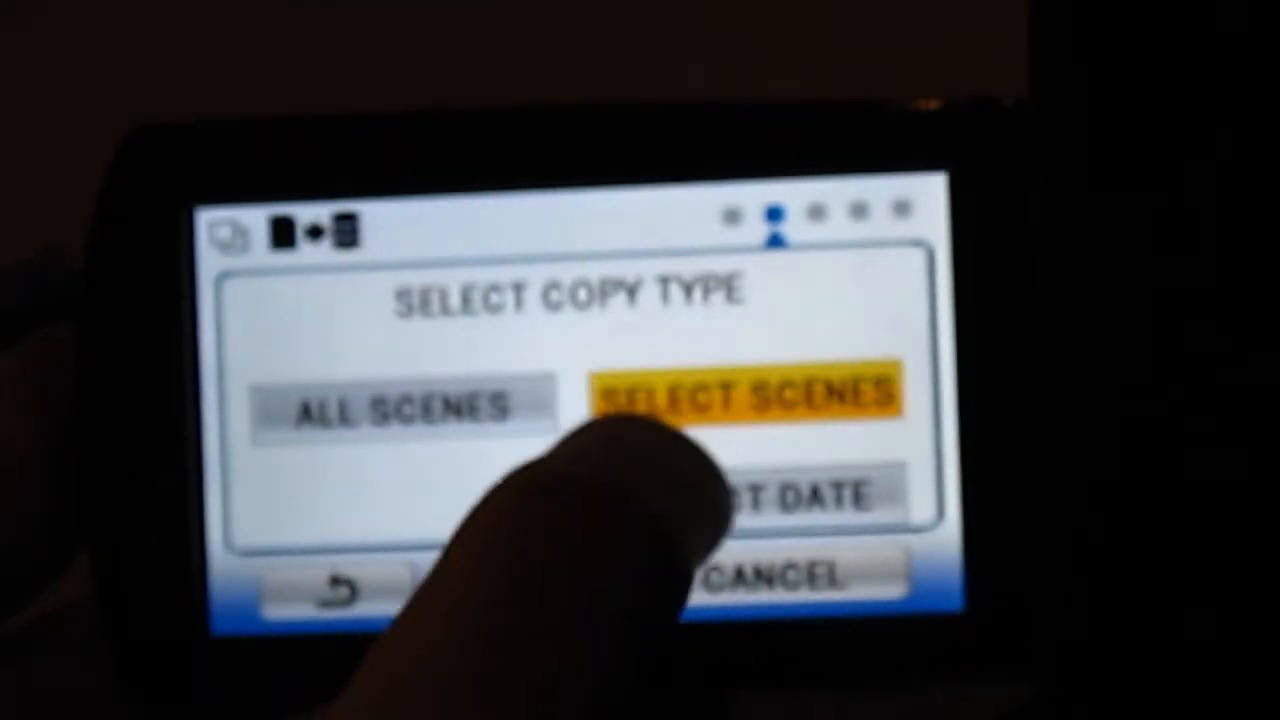
click(744, 392)
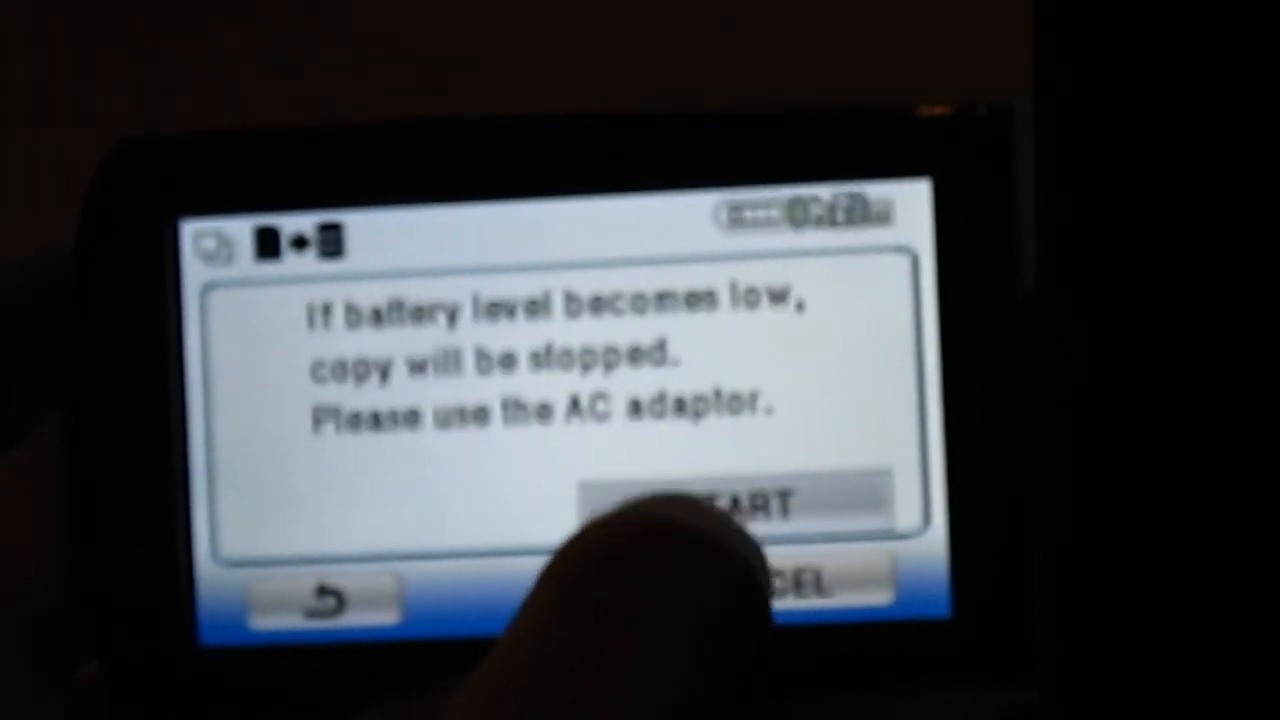
click(720, 504)
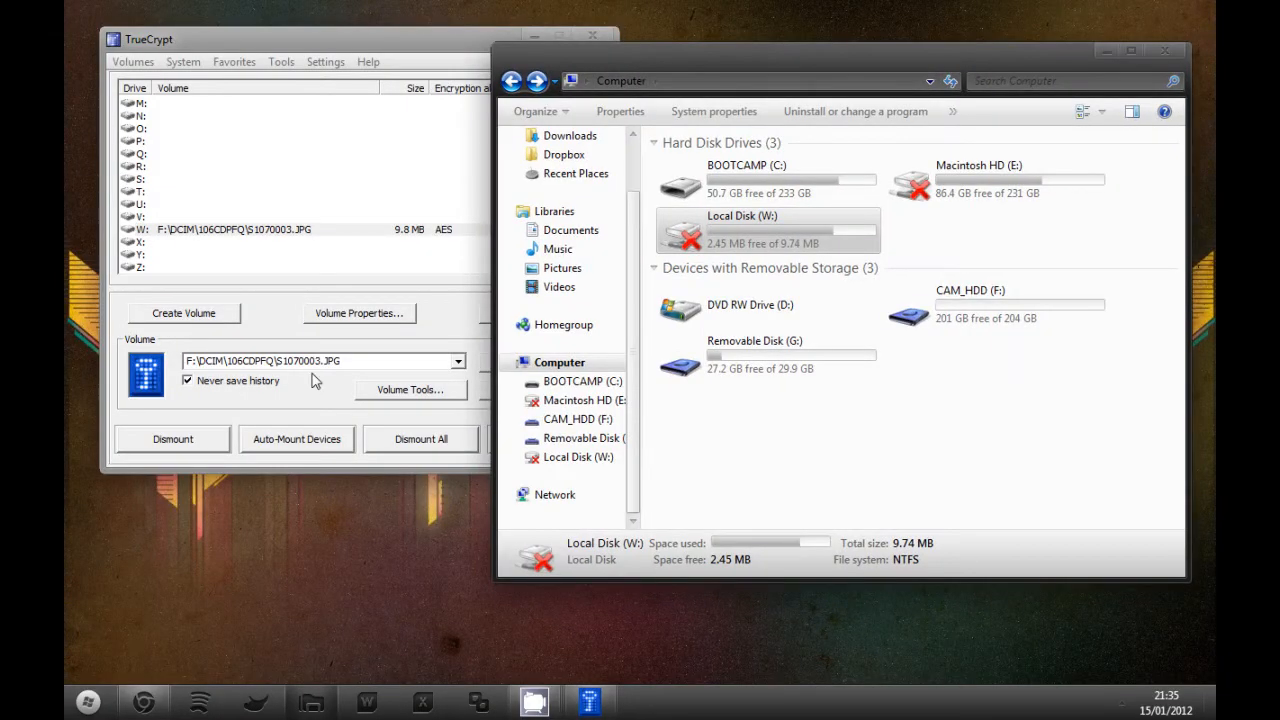
- Dismount drive W: in TrueCrypt, forcing it despite files in use
click(172, 440)
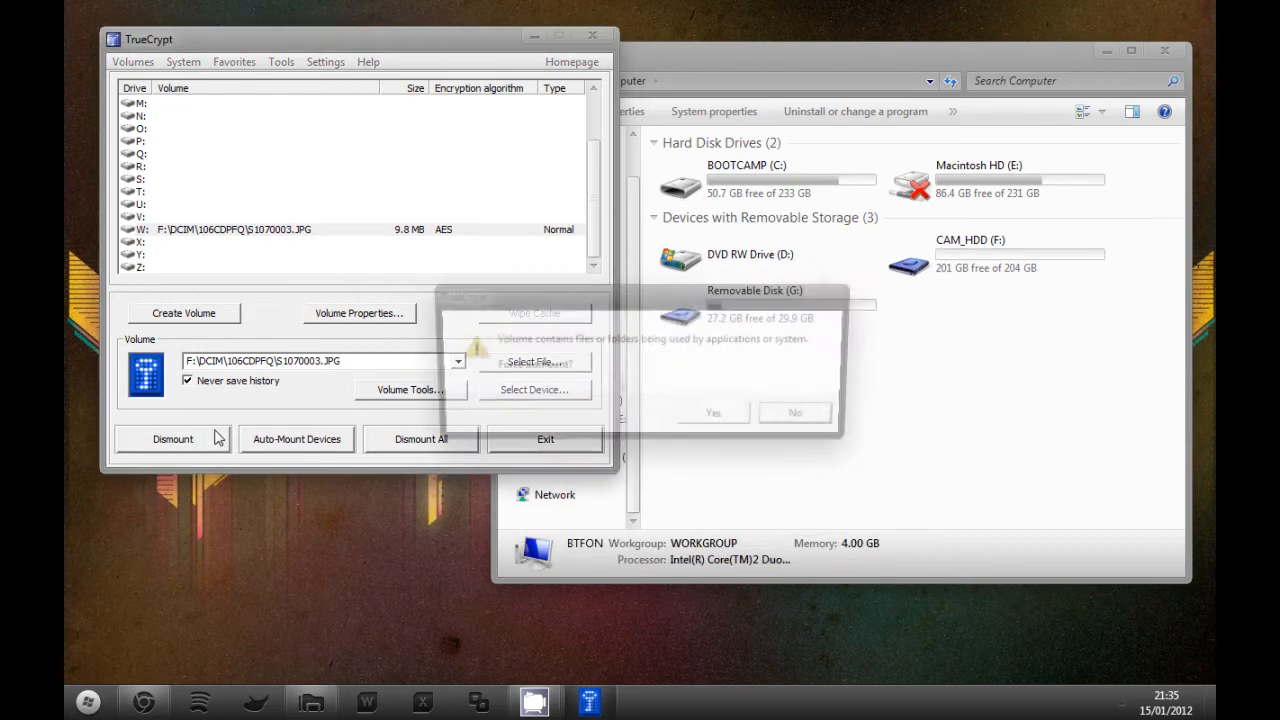
click(712, 412)
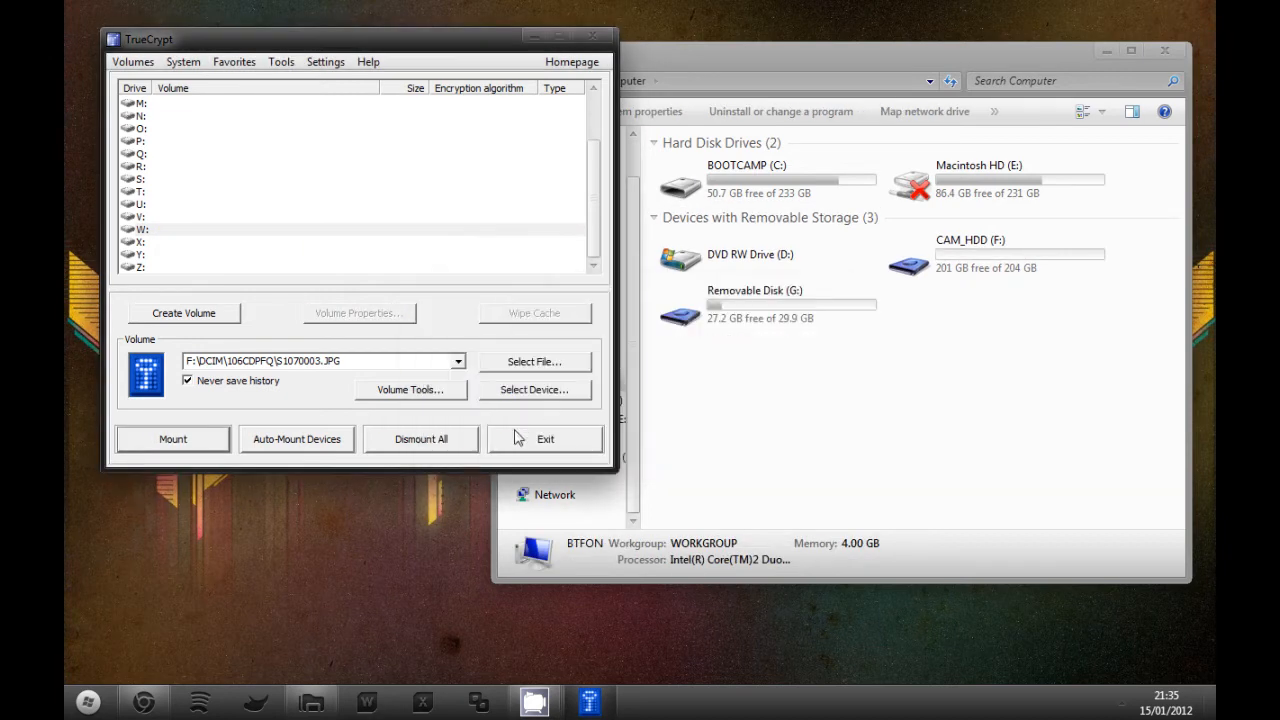
- Browse CAM_HDD (F:) into DCIM > 106CDPFQ to show S1070003.JPG
click(544, 438)
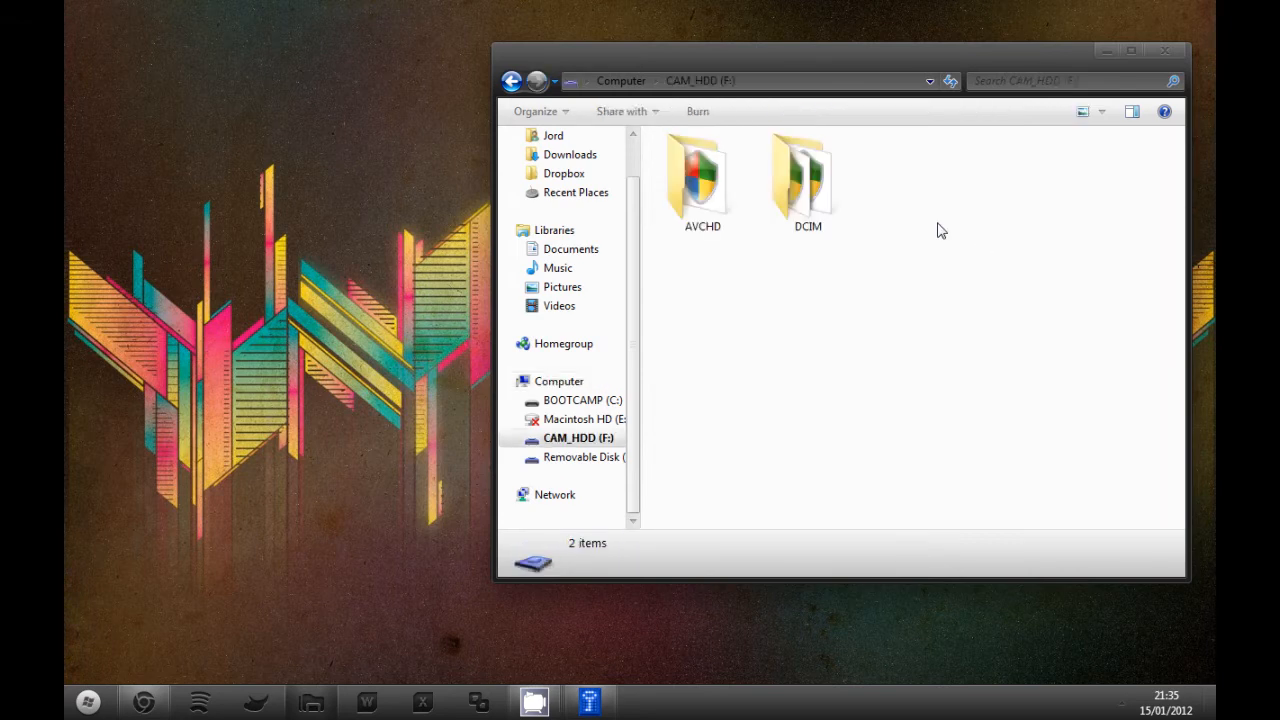
double_click(808, 180)
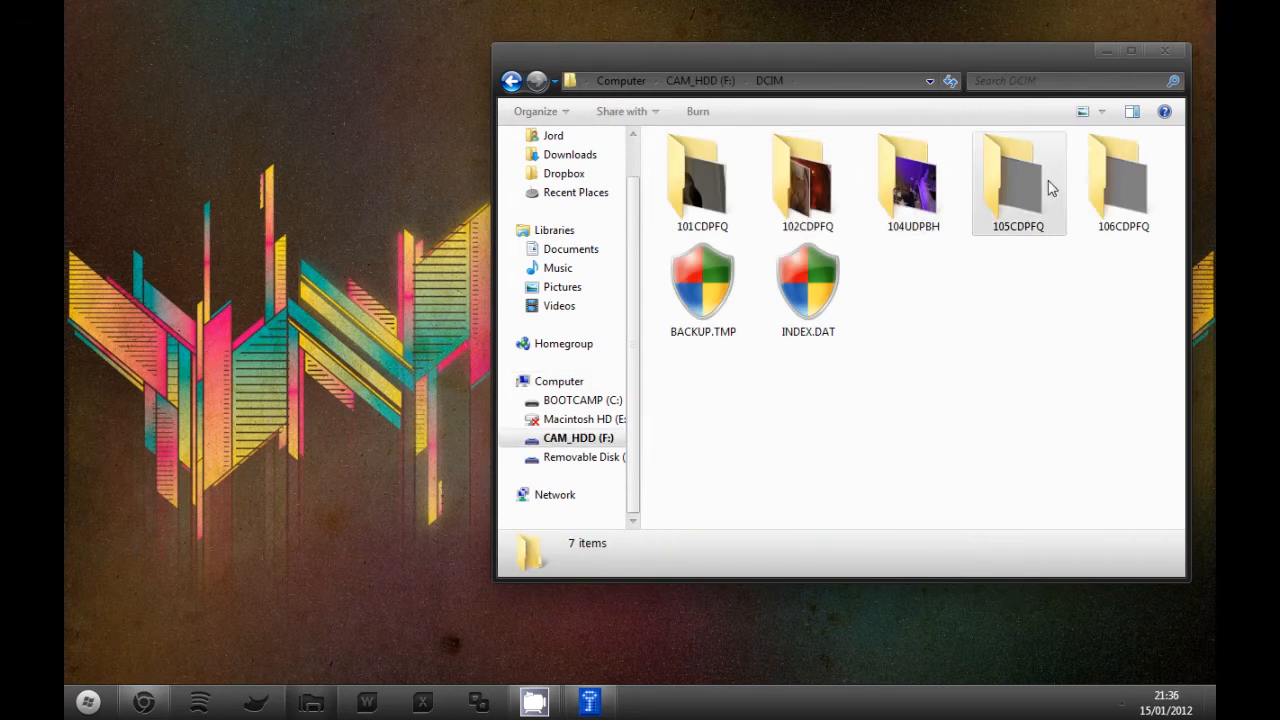
double_click(1122, 180)
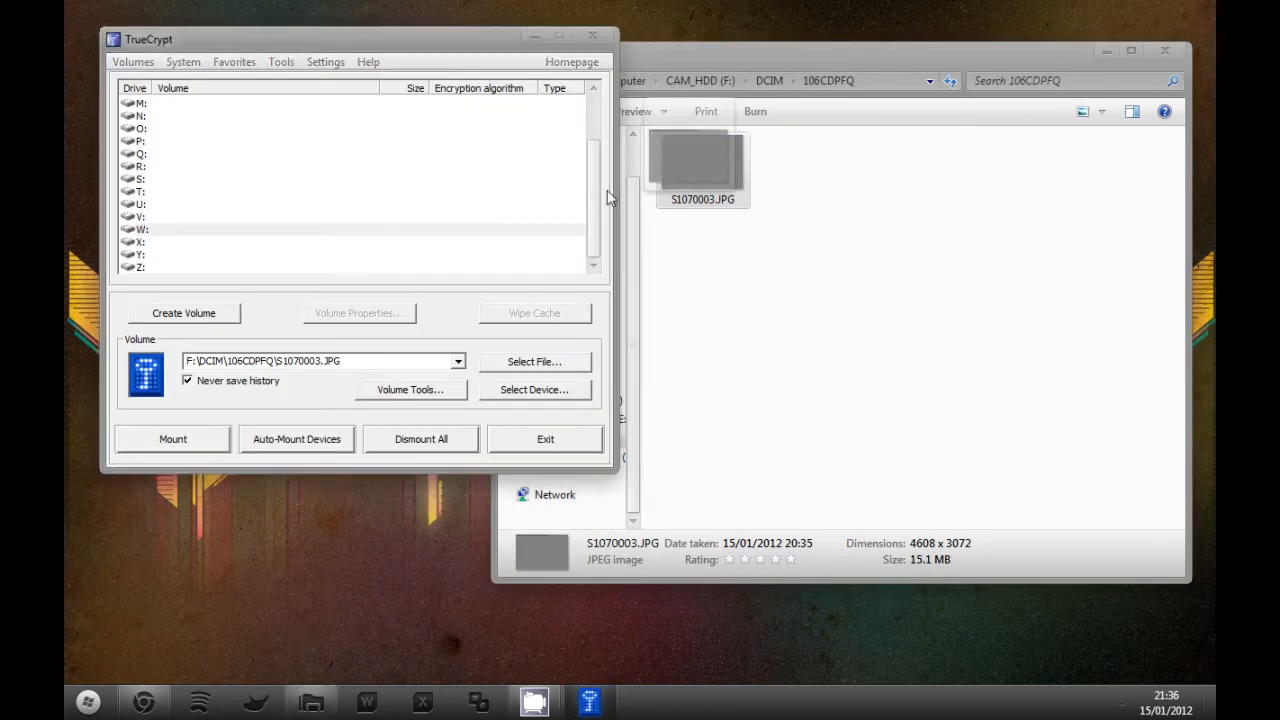
- Attempt to mount S1070003.JPG with the password and dismiss the incorrect-password error
click(172, 440)
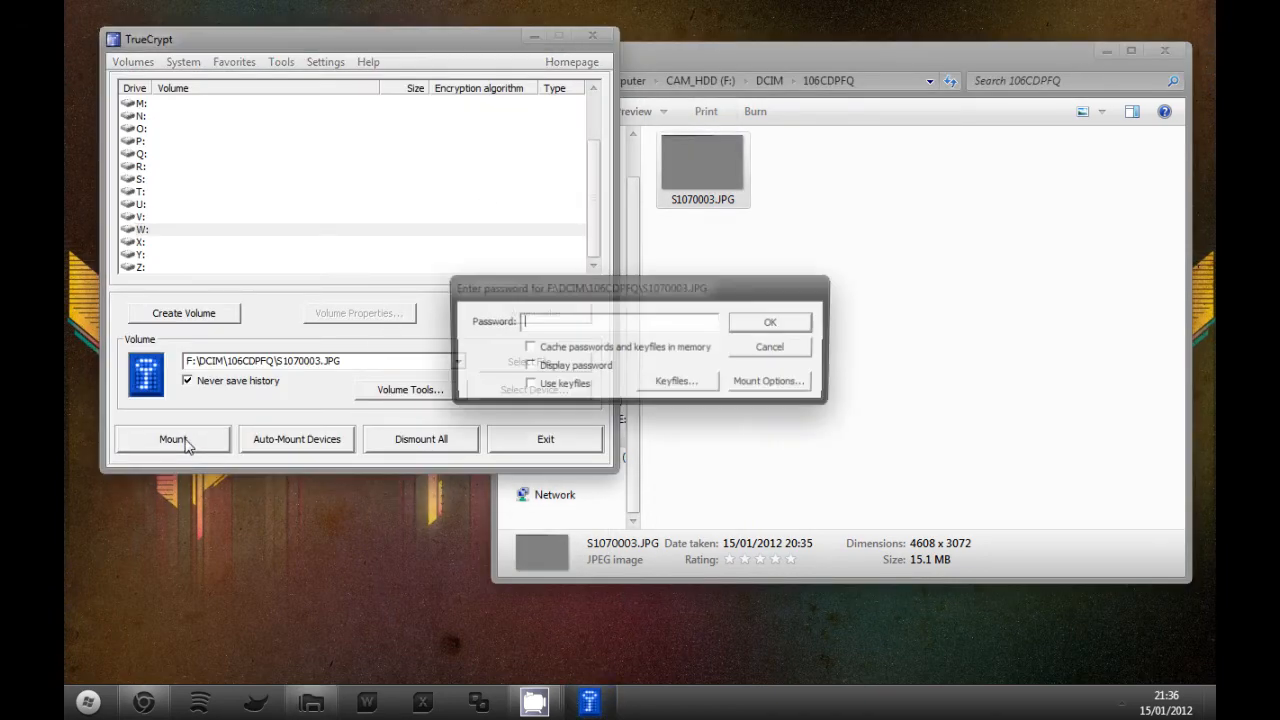
text(**)
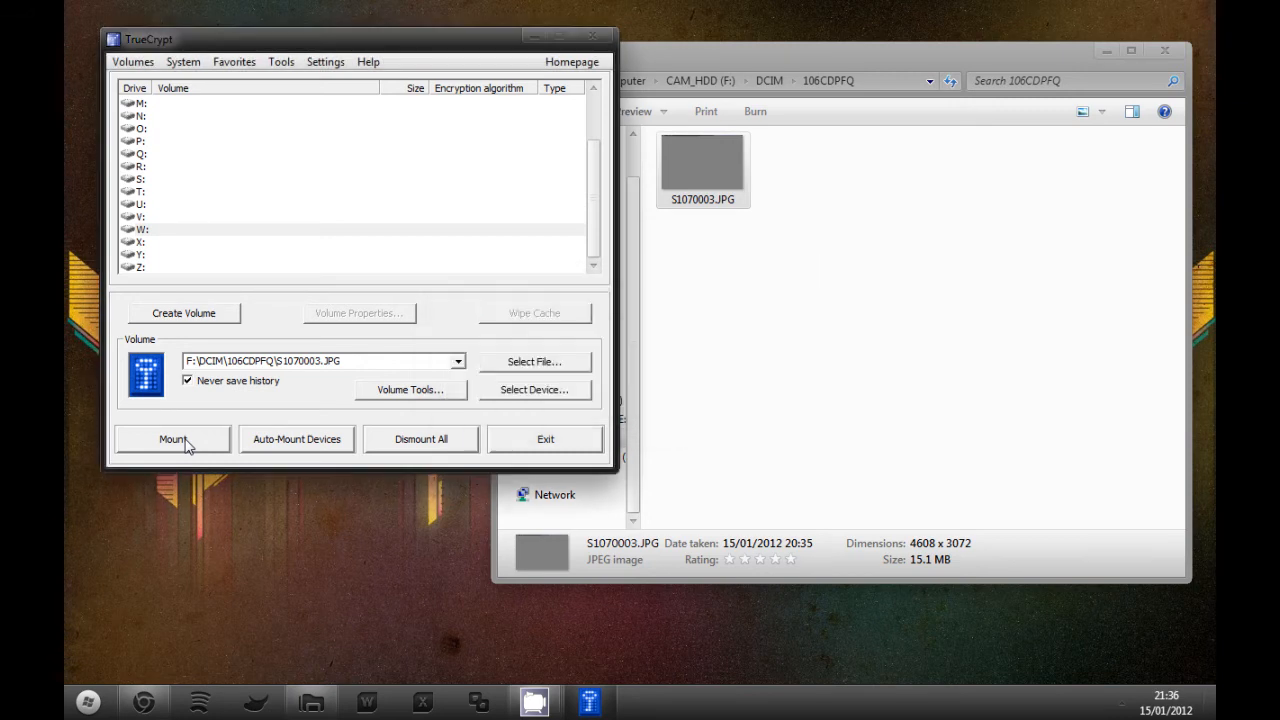
click(172, 440)
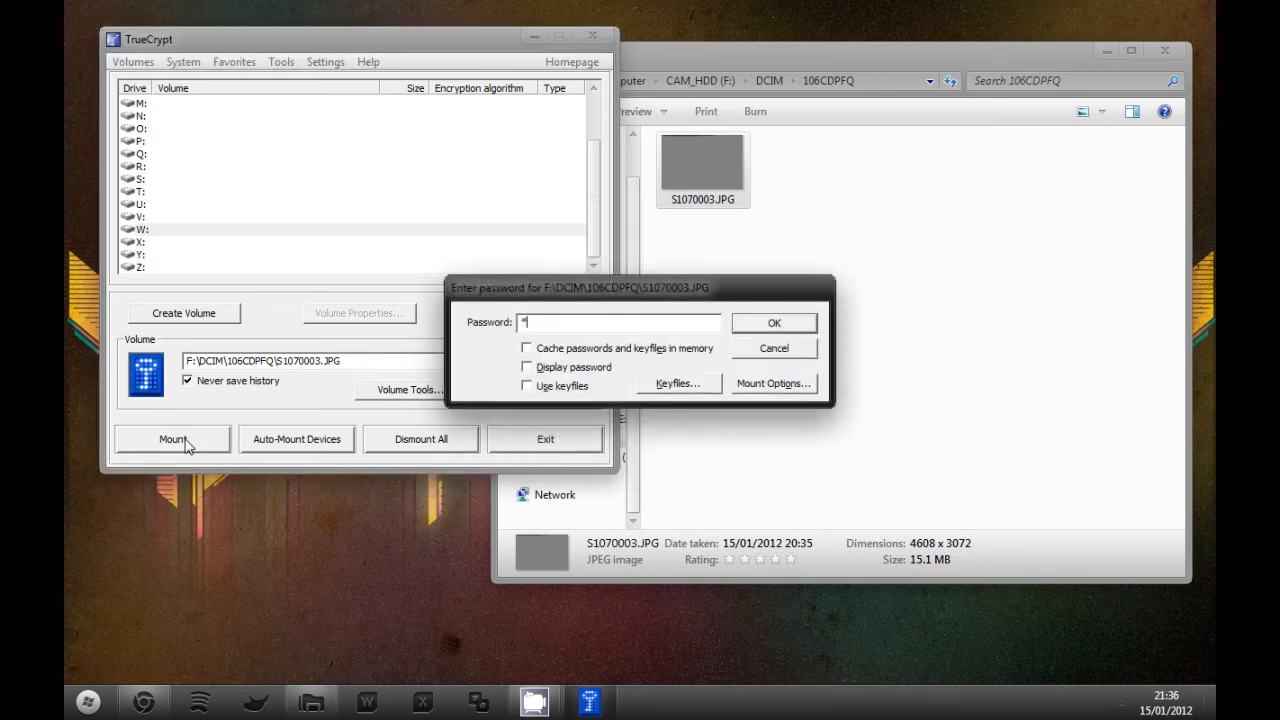
click(772, 322)
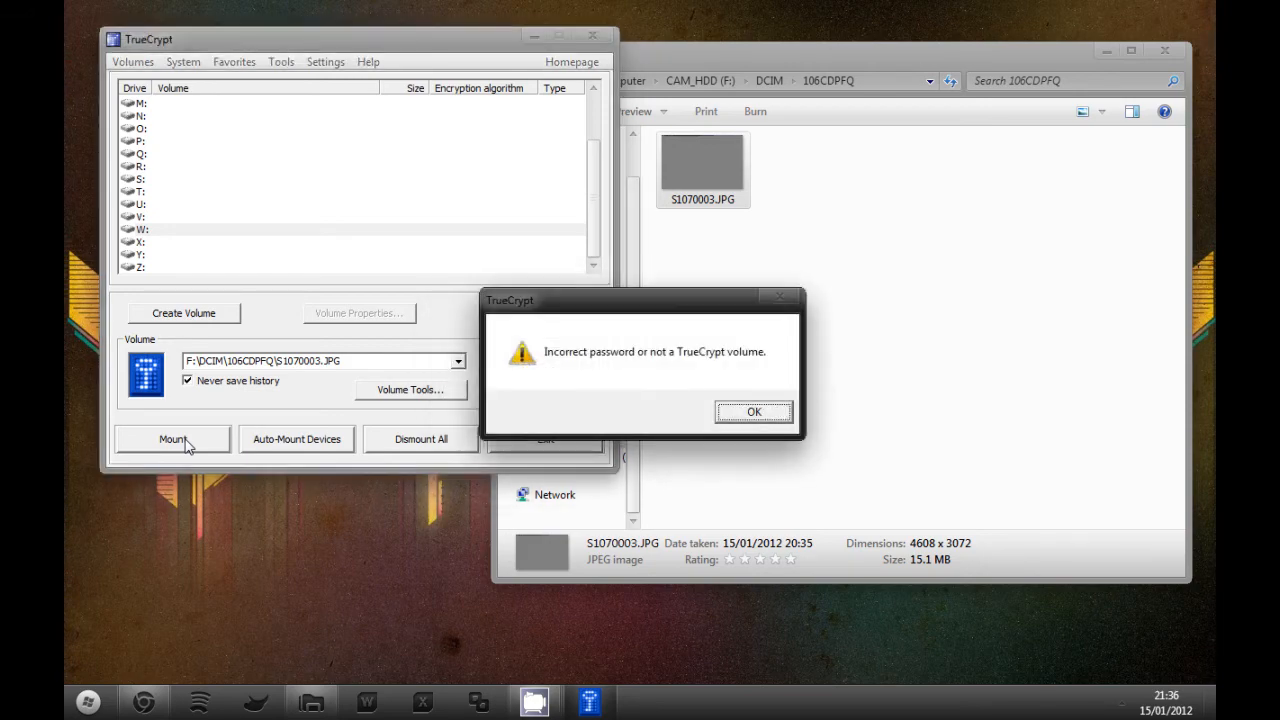
click(752, 412)
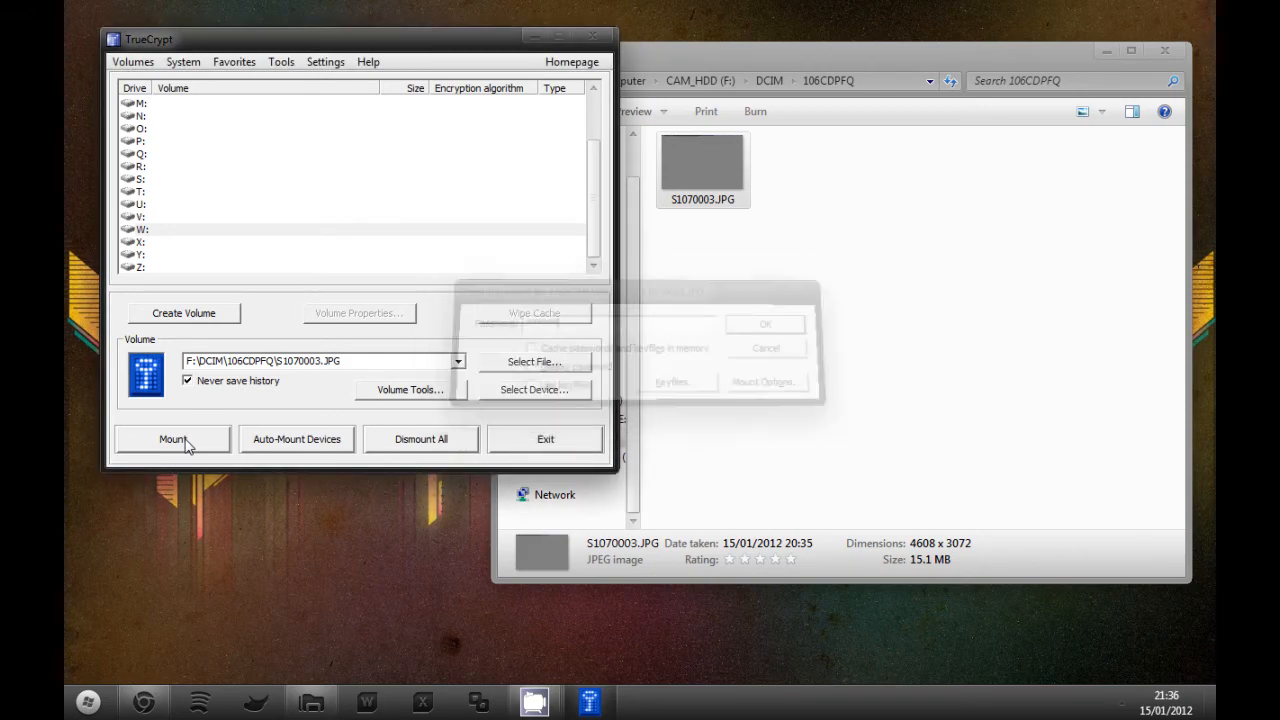
- Mount the JPG again as drive W:, accepting the damaged-header and file-extension warnings
click(172, 440)
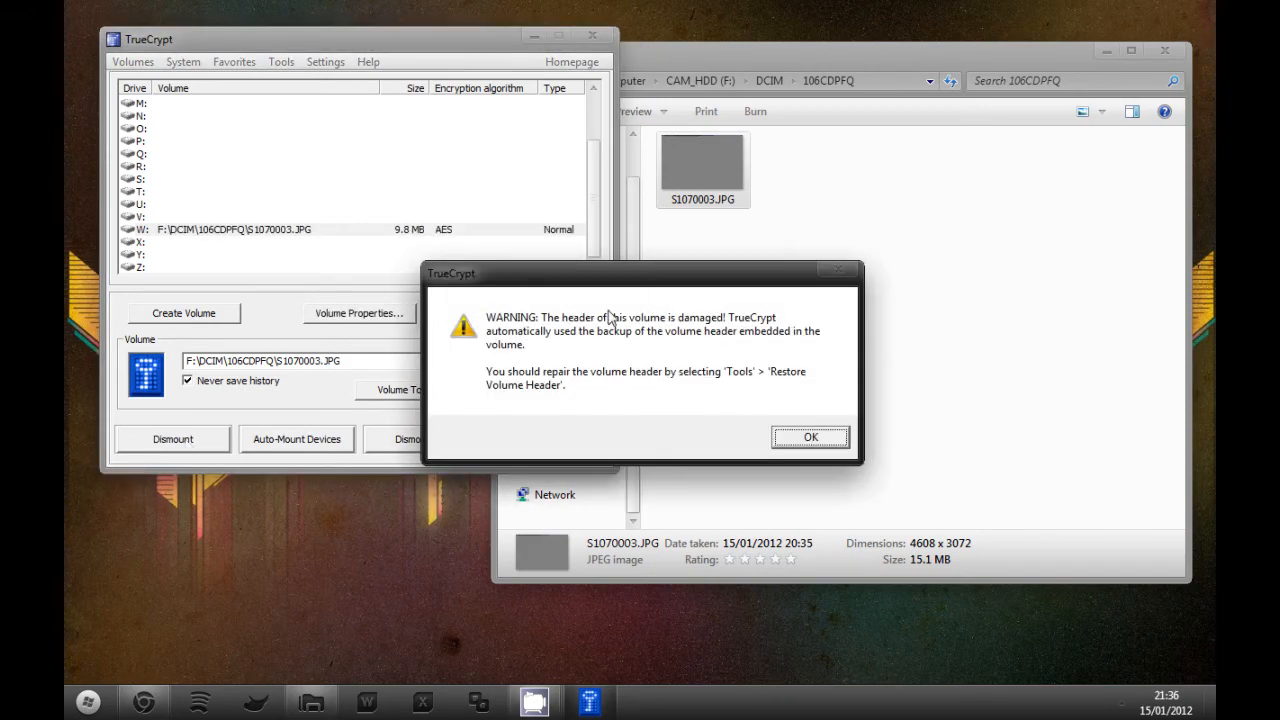
click(810, 436)
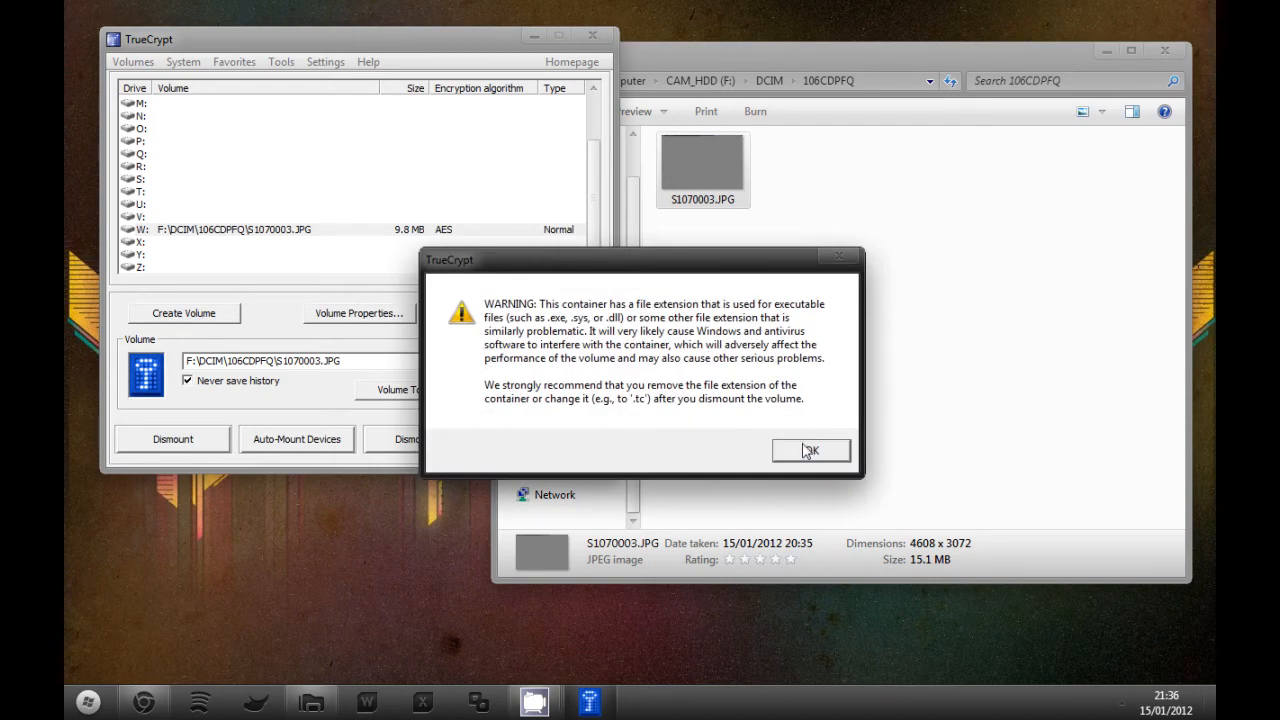
click(810, 450)
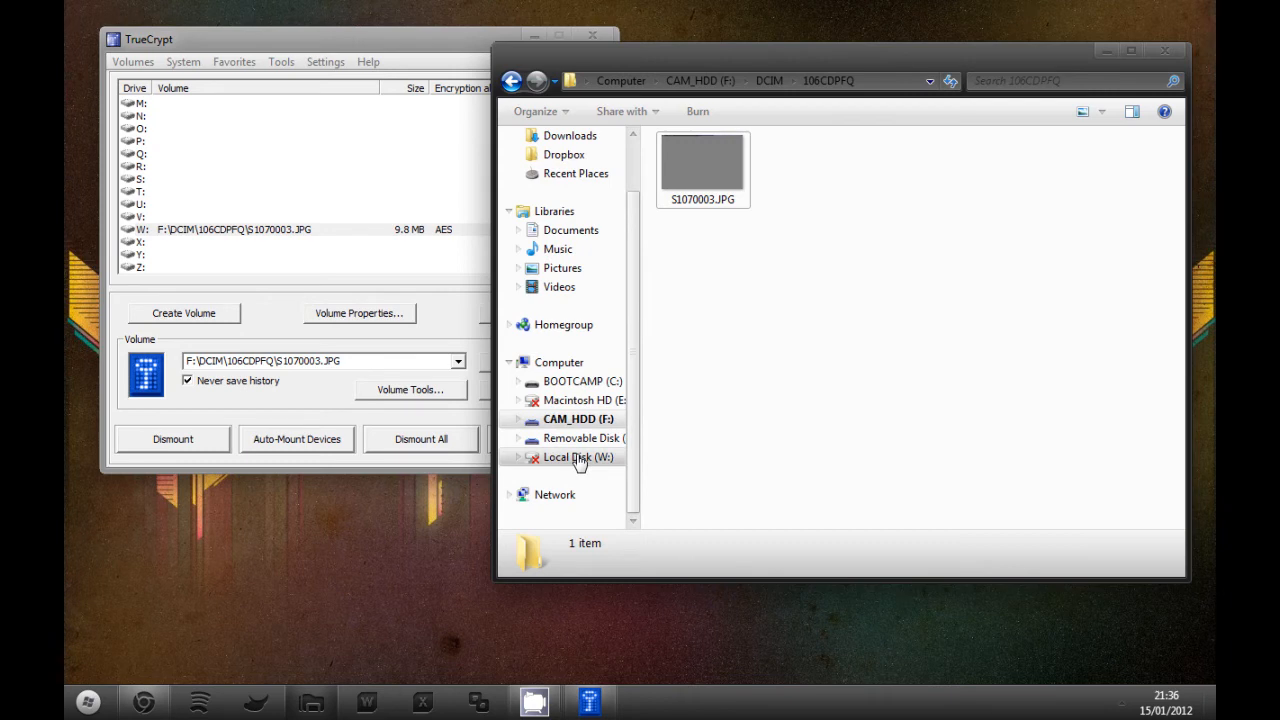
- Play 01 Brickwall.mp3 from Local Disk (W:), close the player and return to the Computer overview
click(578, 456)
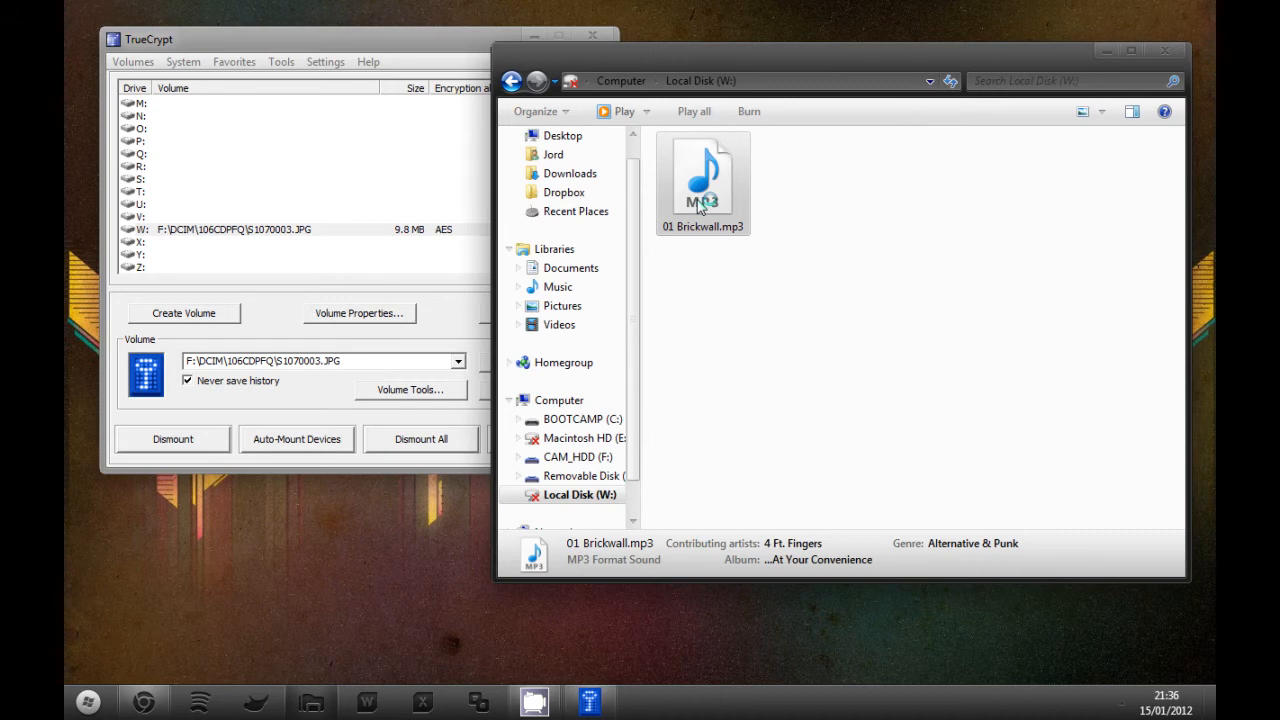
double_click(702, 180)
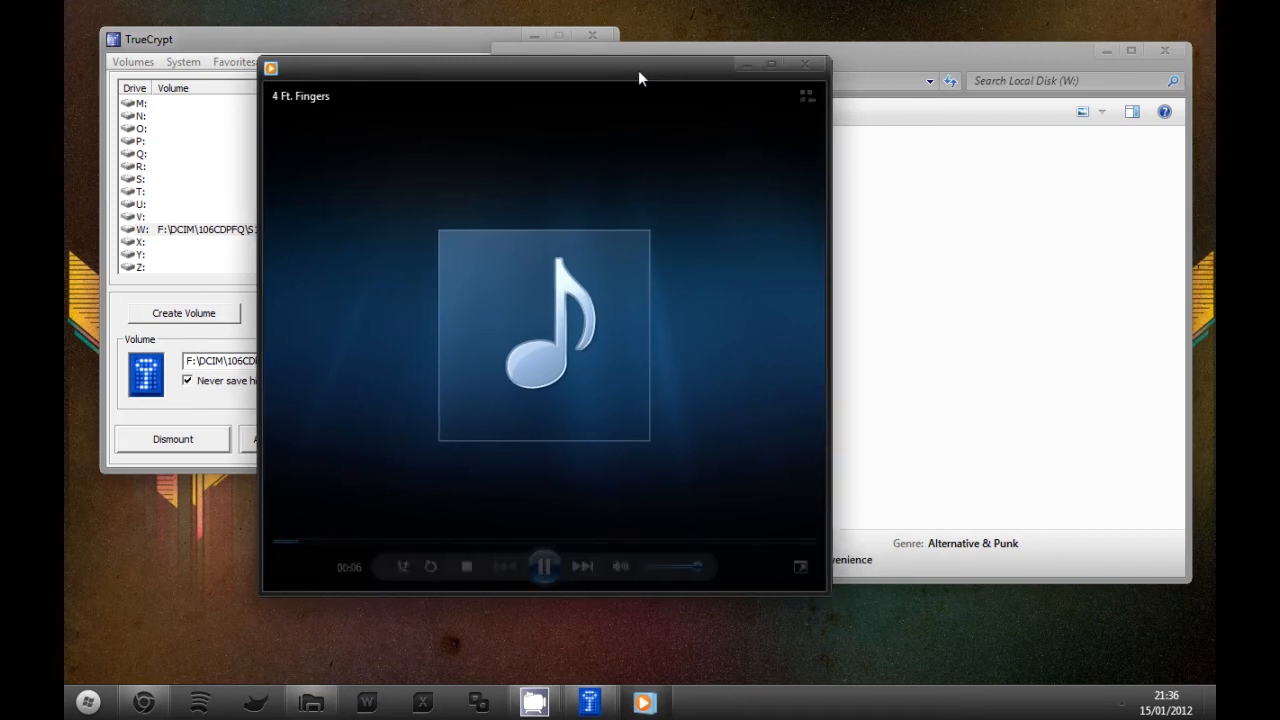
drag(640, 70, 570, 70)
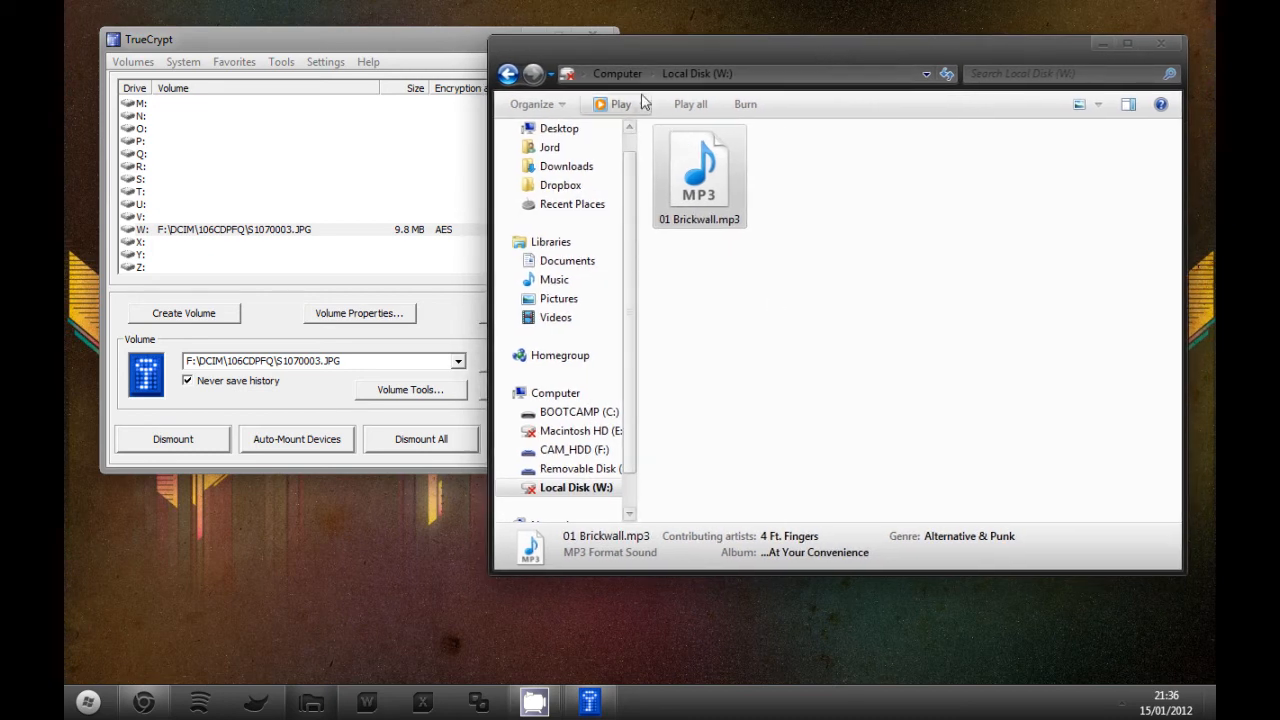
click(616, 72)
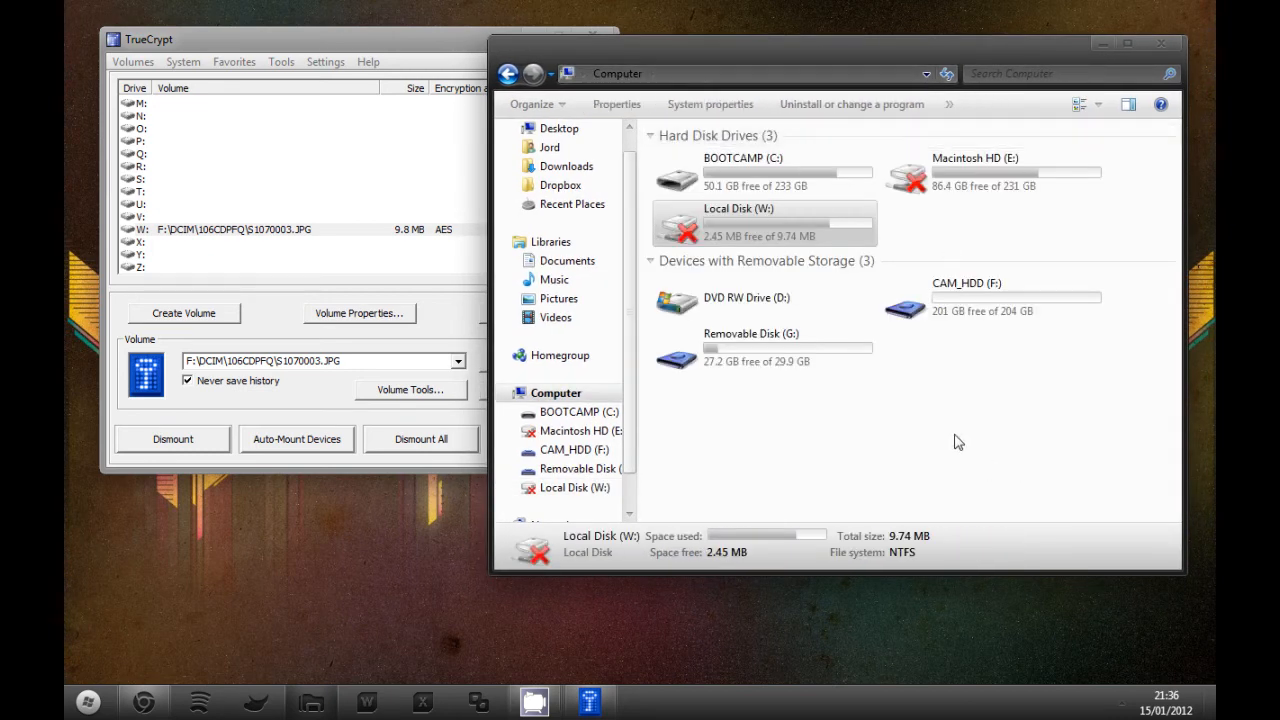